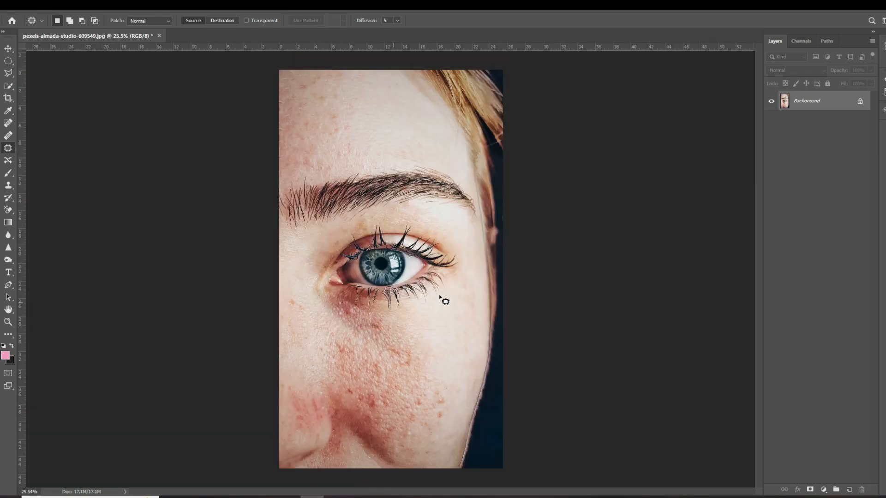
Step: Duplicate the Background layer of the face photo to create Background copy
{"action": "left_click", "coordinate": [8, 48]}
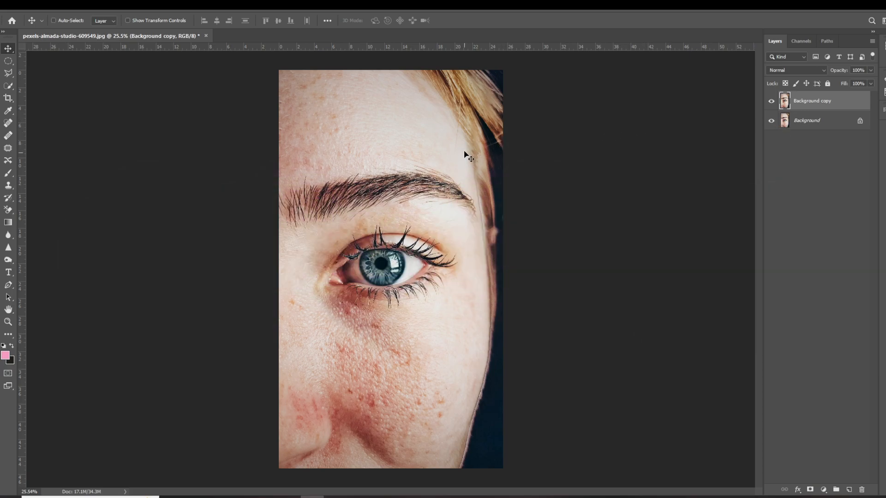
Step: Invert Background copy's colours and set its blend mode to Vivid Light
{"action": "key", "text": "ctrl+i"}
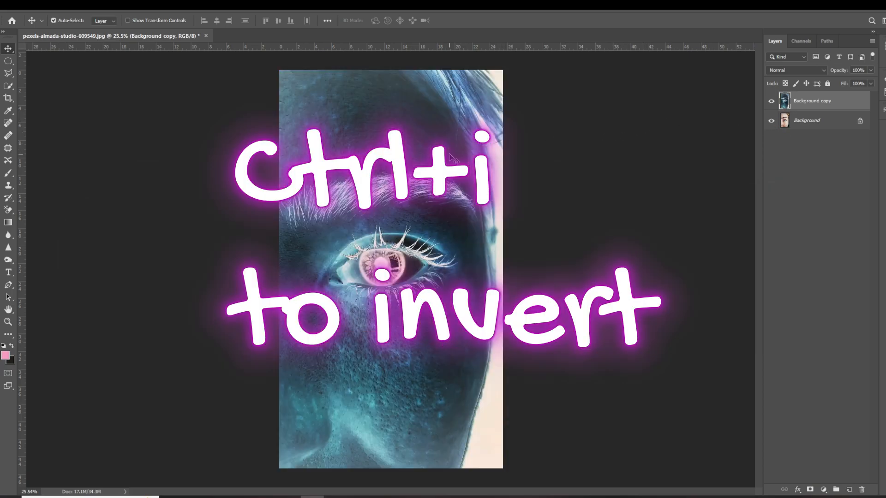
{"action": "key", "text": "ctrl+i"}
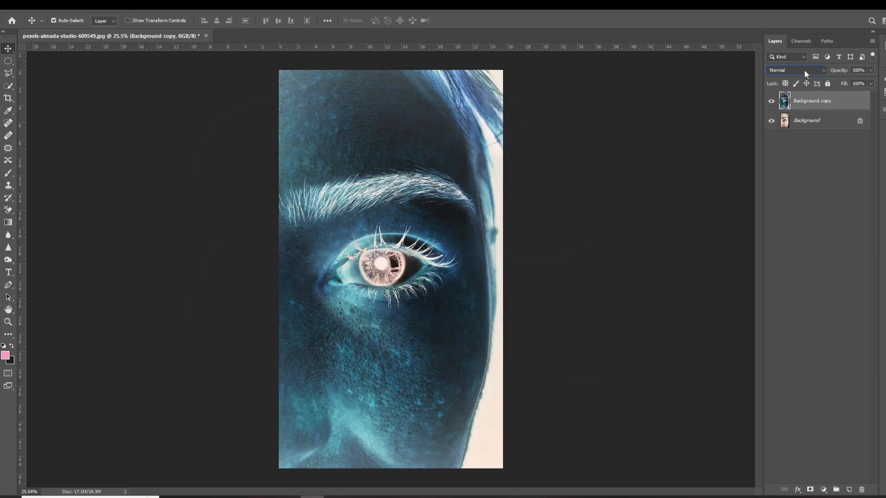
{"action": "left_click", "coordinate": [797, 70]}
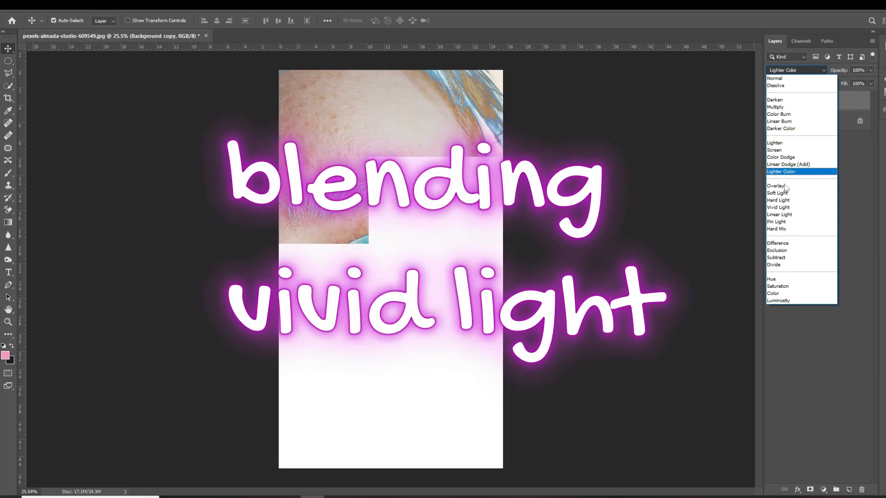
{"action": "left_click", "coordinate": [778, 207]}
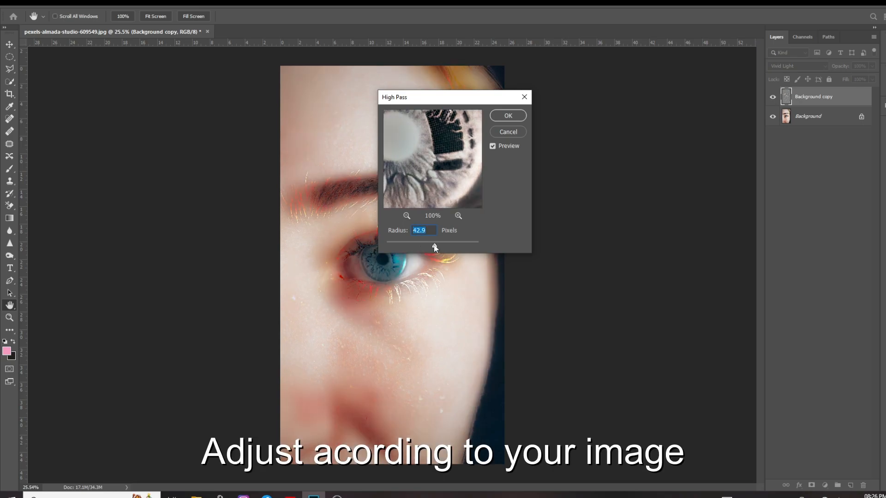
Step: Apply High Pass to the inverted layer with a radius of about 41.5 pixels
{"action": "left_click_drag", "start_coordinate": [452, 242], "coordinate": [430, 244]}
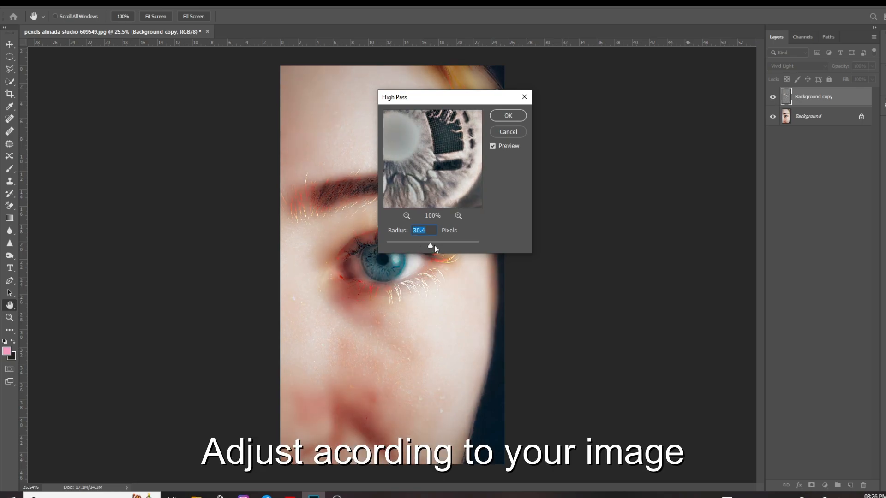
{"action": "left_click_drag", "start_coordinate": [430, 243], "coordinate": [433, 243]}
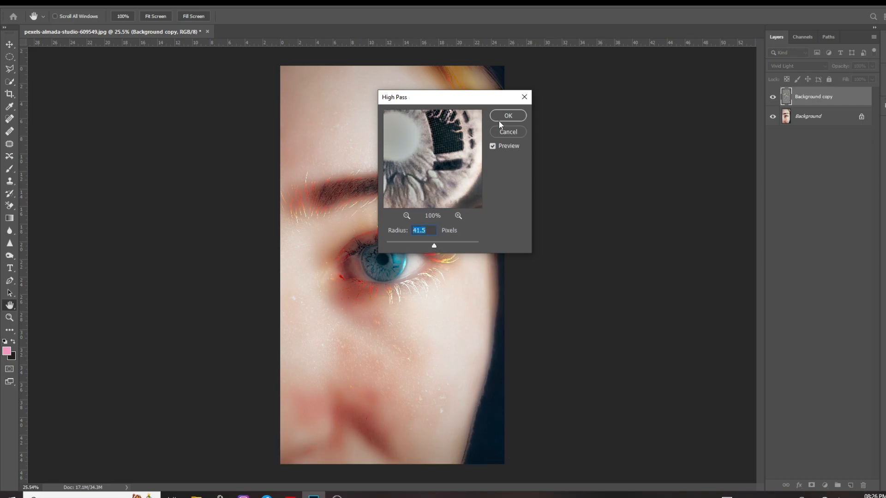
{"action": "left_click", "coordinate": [507, 115]}
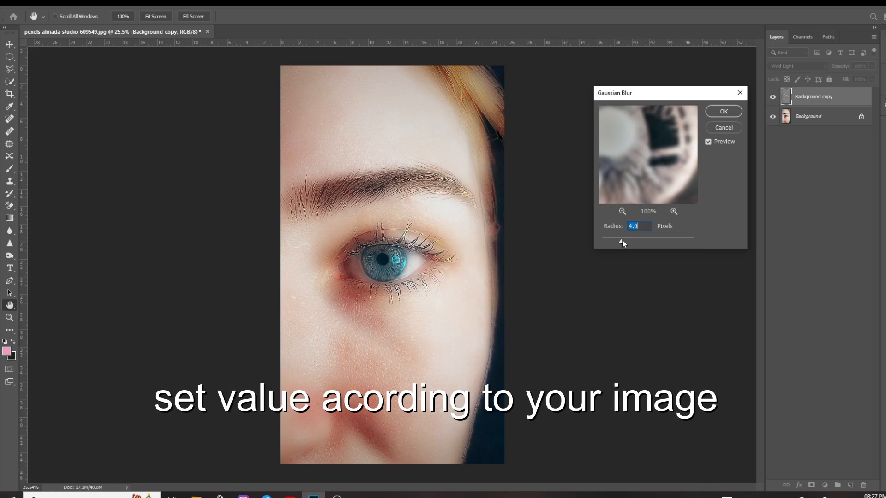
Step: Apply a Gaussian Blur of about 4 pixels to the Vivid Light layer
{"action": "left_click", "coordinate": [723, 111]}
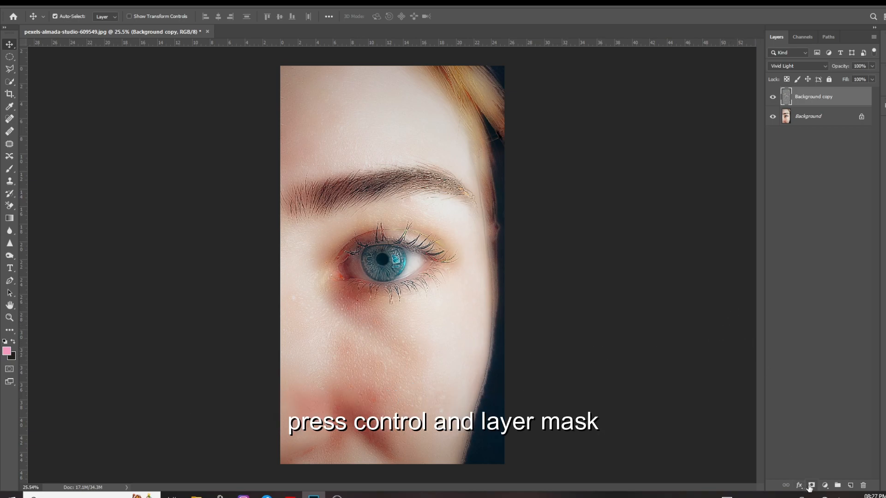
Step: Add a black layer mask to the smoothing layer and set white as foreground colour
{"action": "left_click", "coordinate": [811, 485]}
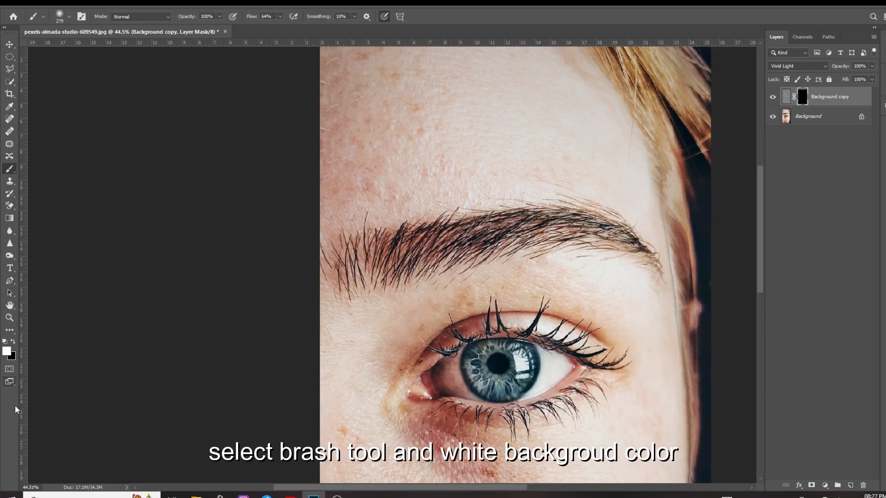
{"action": "left_click", "coordinate": [9, 350]}
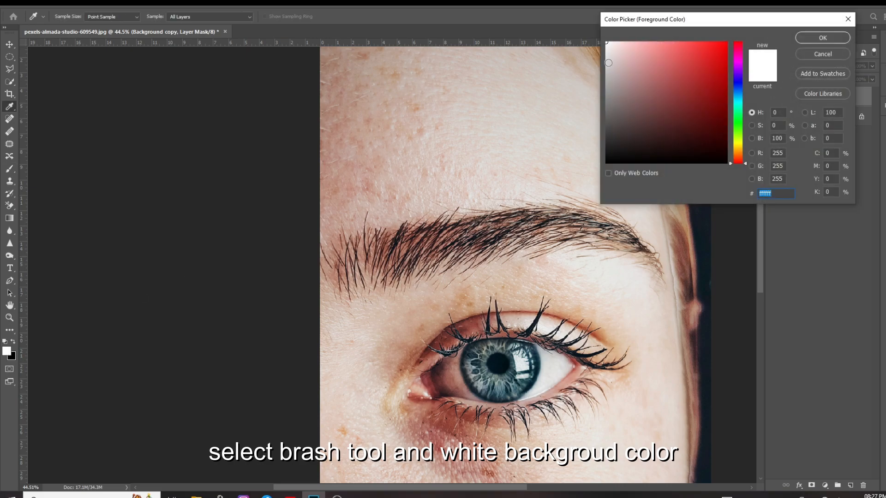
{"action": "left_click", "coordinate": [821, 37]}
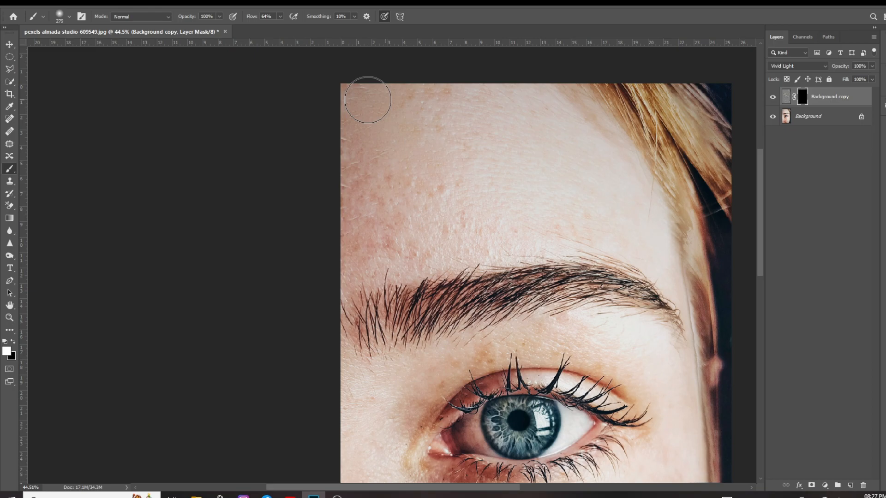
Step: Paint white on the mask over the forehead, under-eye cheek and nose-side skin
{"action": "left_click_drag", "start_coordinate": [366, 100], "coordinate": [360, 261]}
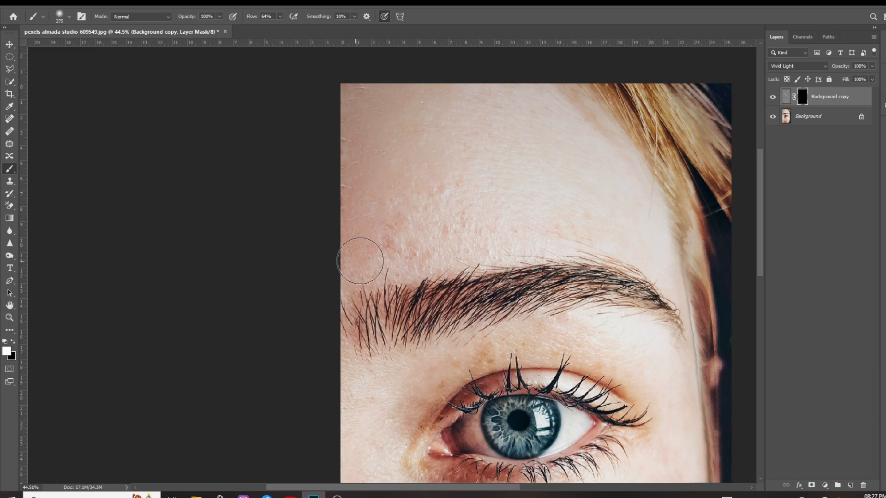
{"action": "left_click_drag", "start_coordinate": [360, 261], "coordinate": [631, 237]}
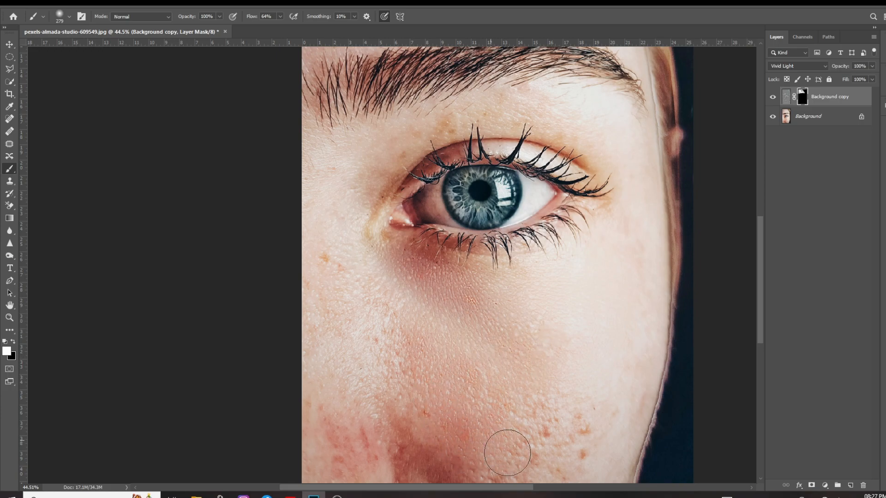
{"action": "left_click_drag", "start_coordinate": [506, 454], "coordinate": [616, 420]}
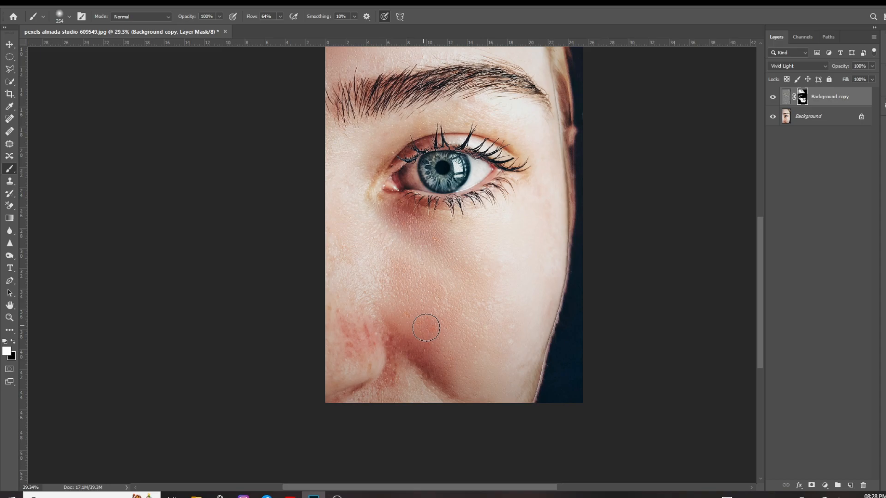
{"action": "left_click_drag", "start_coordinate": [426, 327], "coordinate": [359, 325]}
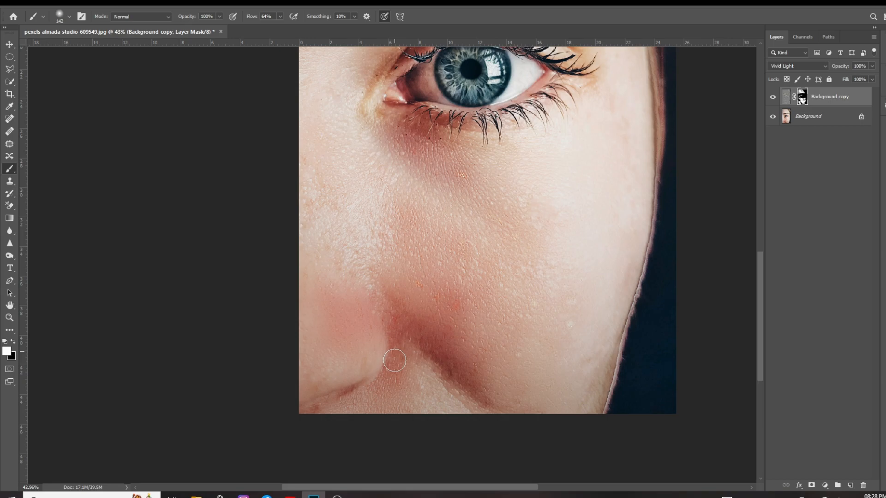
{"action": "left_click_drag", "start_coordinate": [395, 360], "coordinate": [452, 397]}
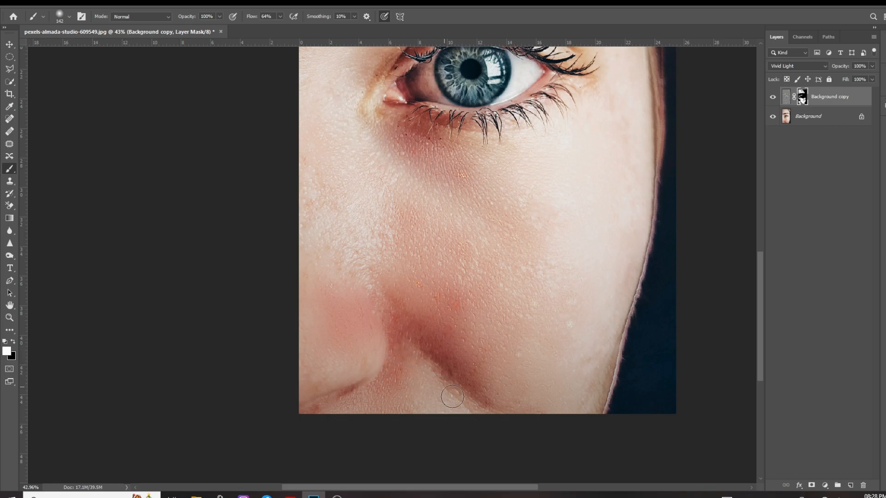